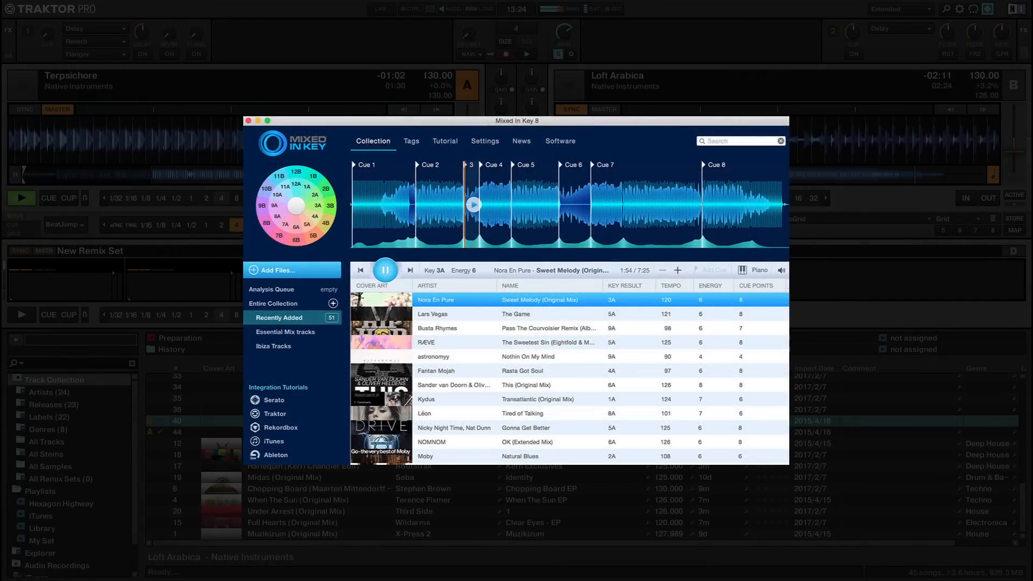
Step: Start Analyze (Async) on the Hexagon Highway playlist from its context menu
left_click(249, 121)
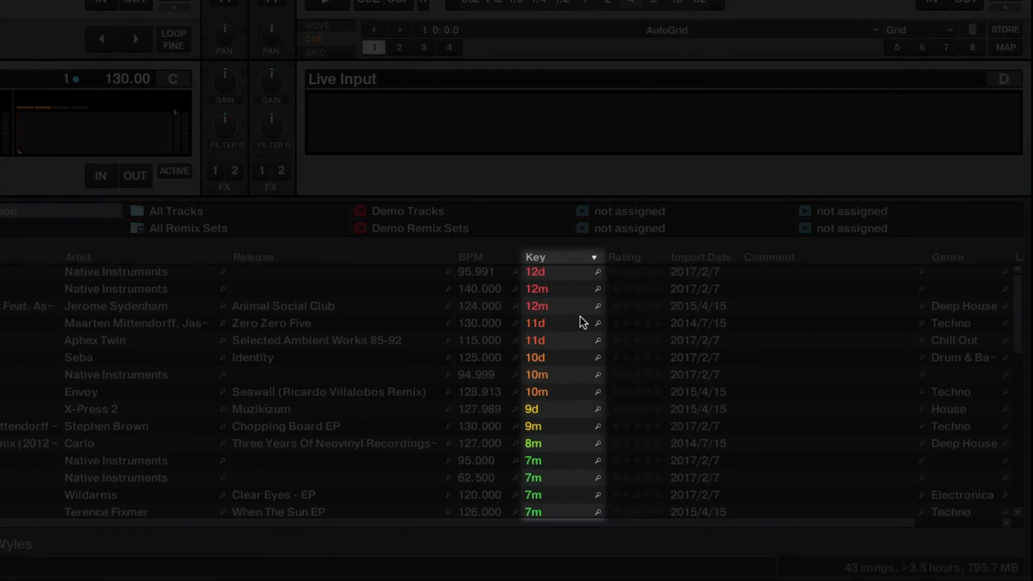
mouse_move(582, 322)
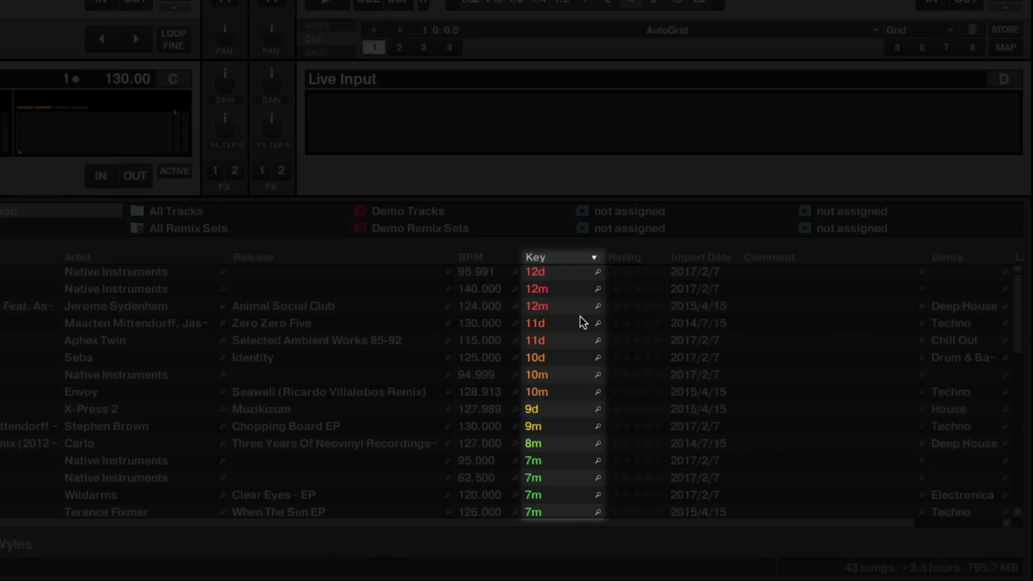
left_click(593, 257)
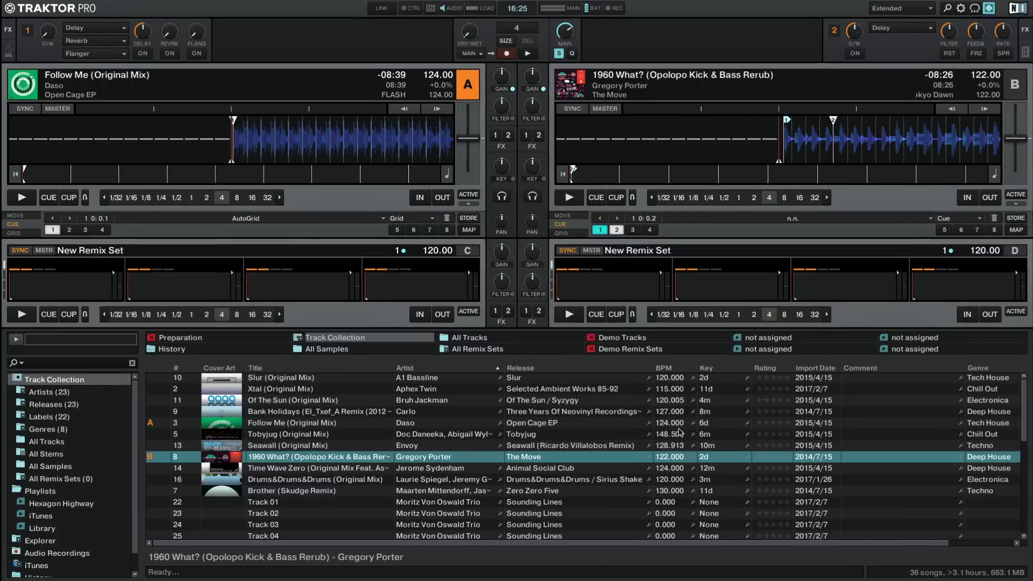
left_click(62, 503)
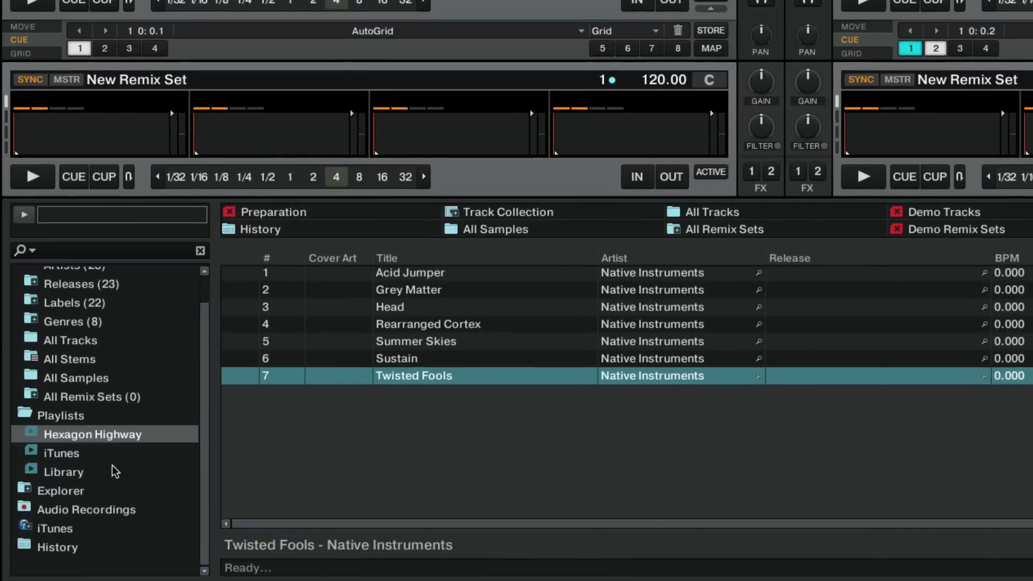
right_click(92, 434)
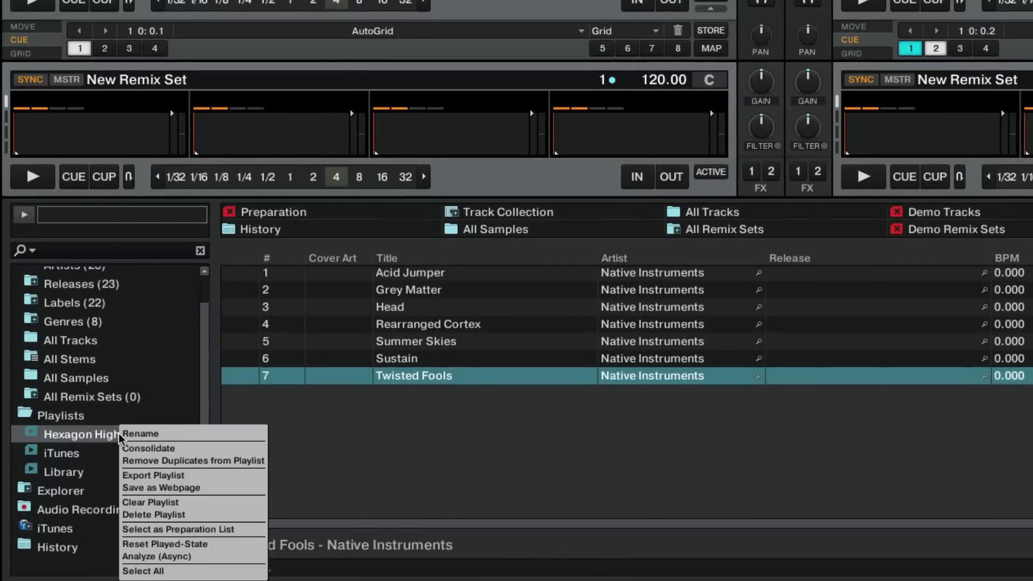
mouse_move(158, 557)
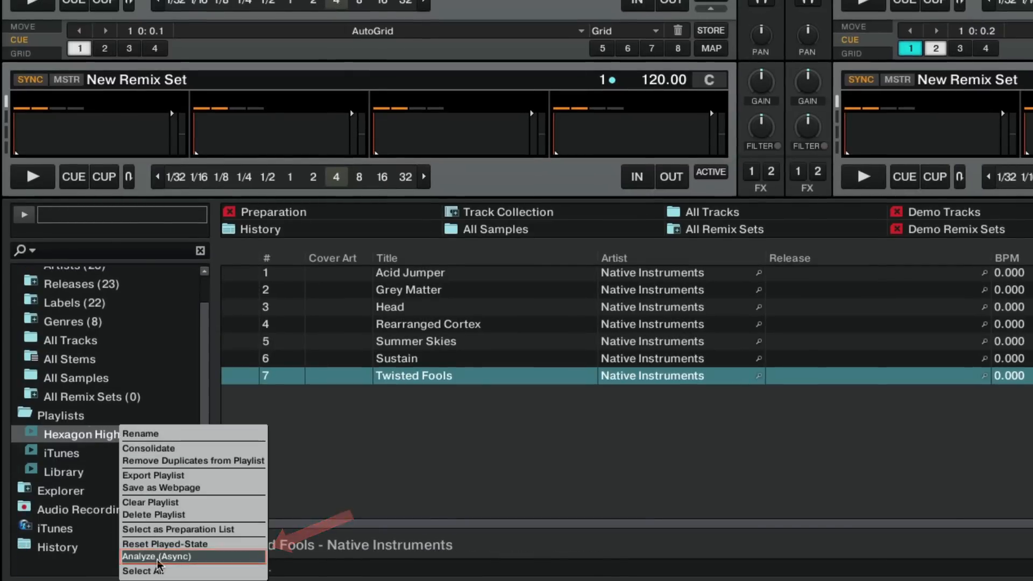
left_click(156, 557)
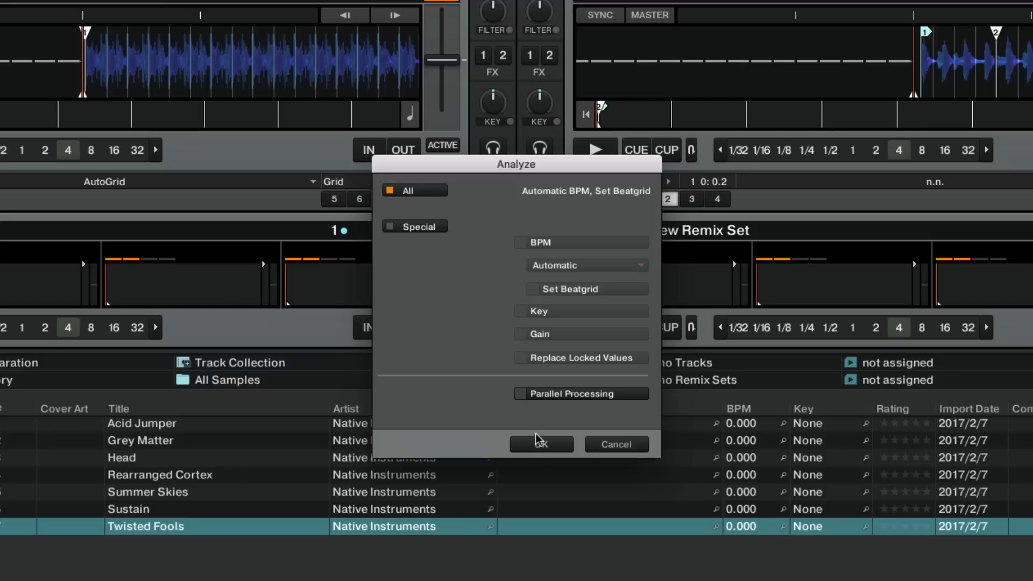
Step: Confirm the Analyze dialog so the playlist's tracks get BPM and key values
left_click(541, 444)
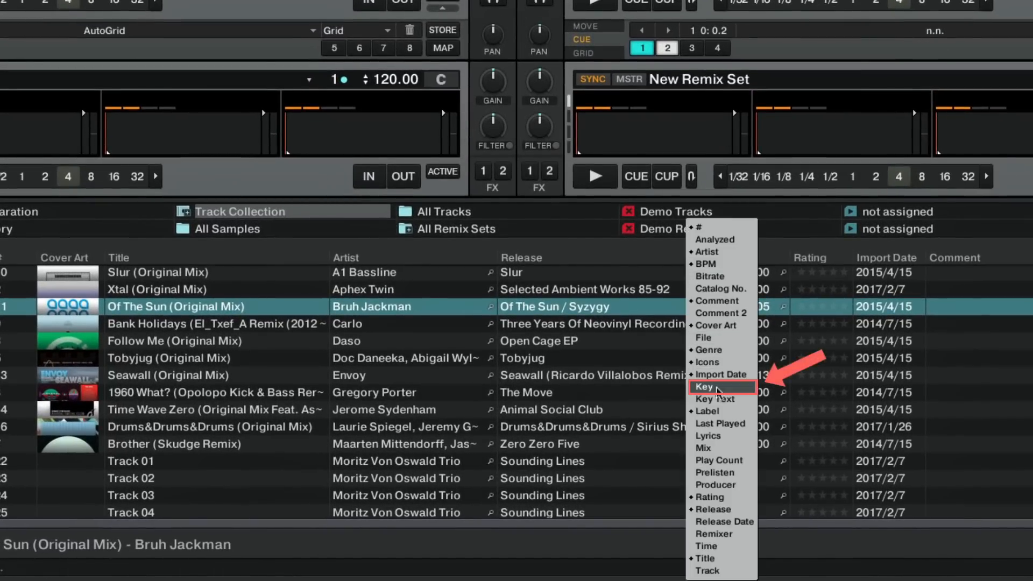
Step: Enable the Key column in the browser's column list
left_click(704, 388)
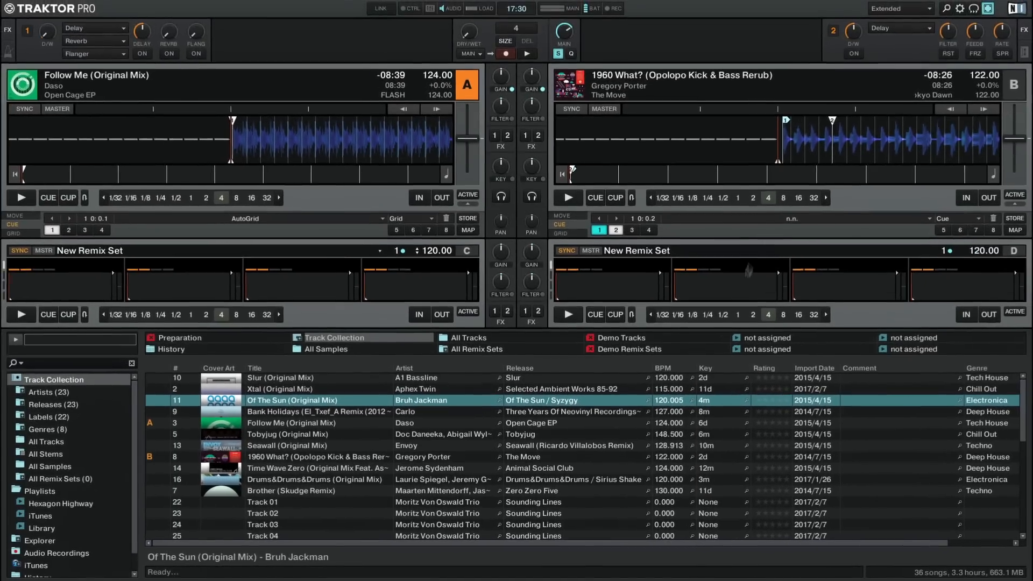
Step: Set Displayed in Traktor to Open Key under Analyze Options and close Preferences
left_click(960, 8)
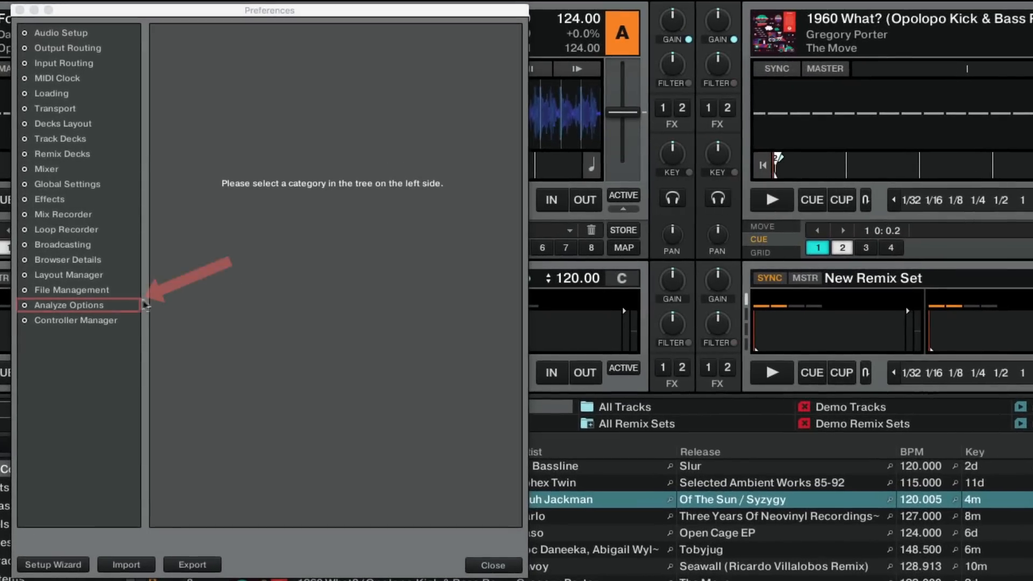
left_click(68, 305)
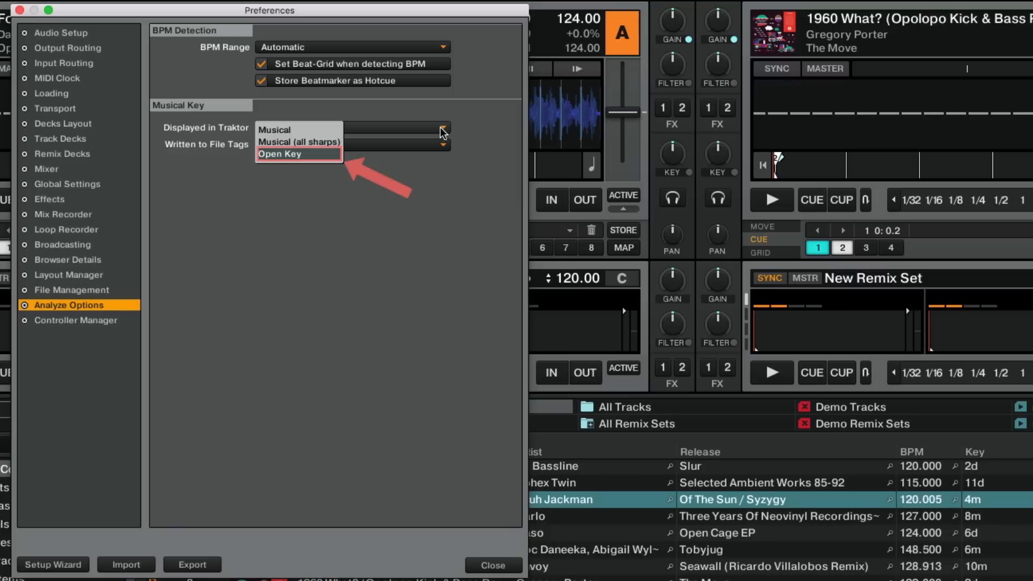
mouse_move(299, 158)
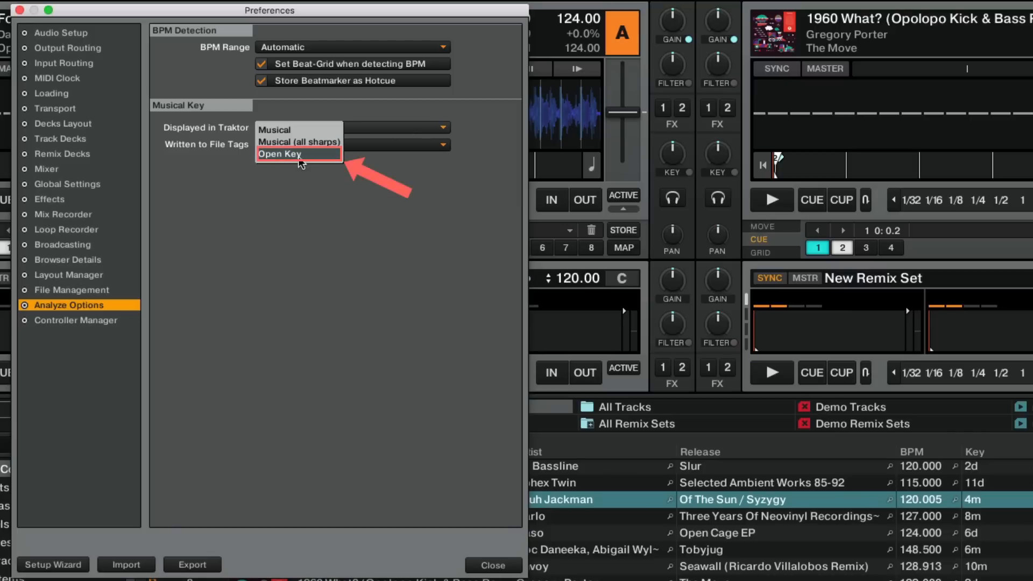
left_click(279, 154)
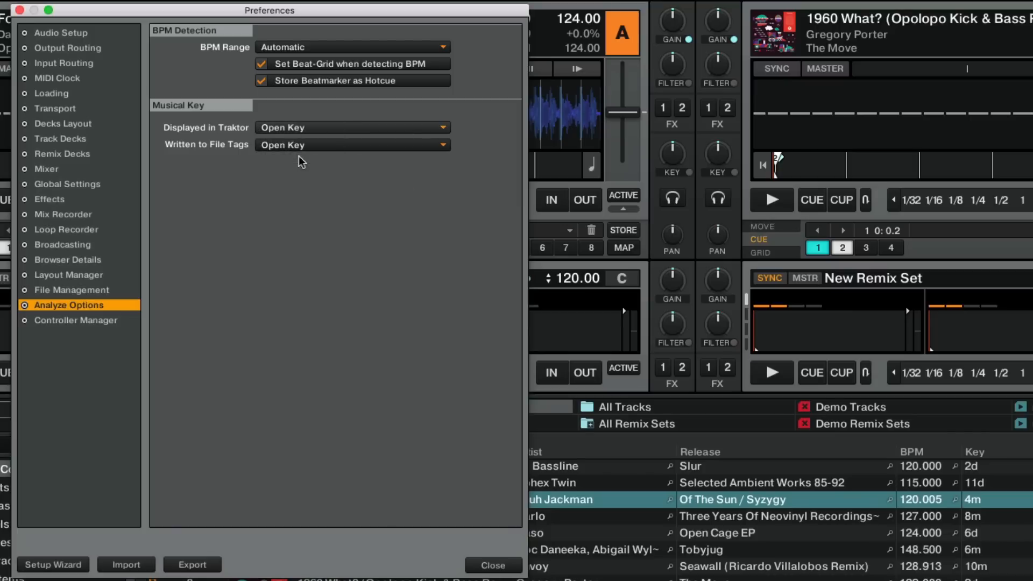
left_click(493, 566)
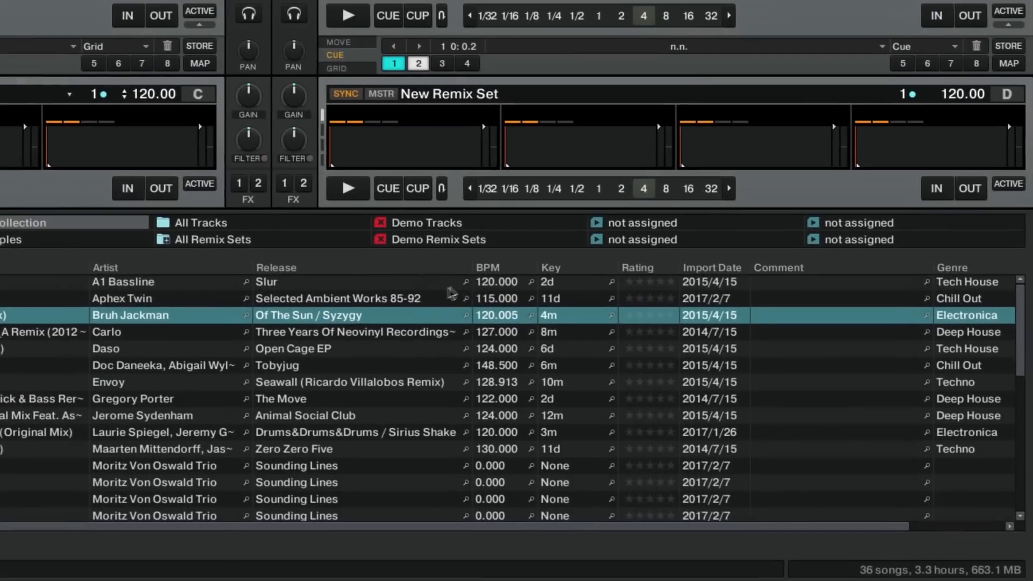
Step: Sort the collection by the Key column and filter to keys 9d-11d
left_click(550, 267)
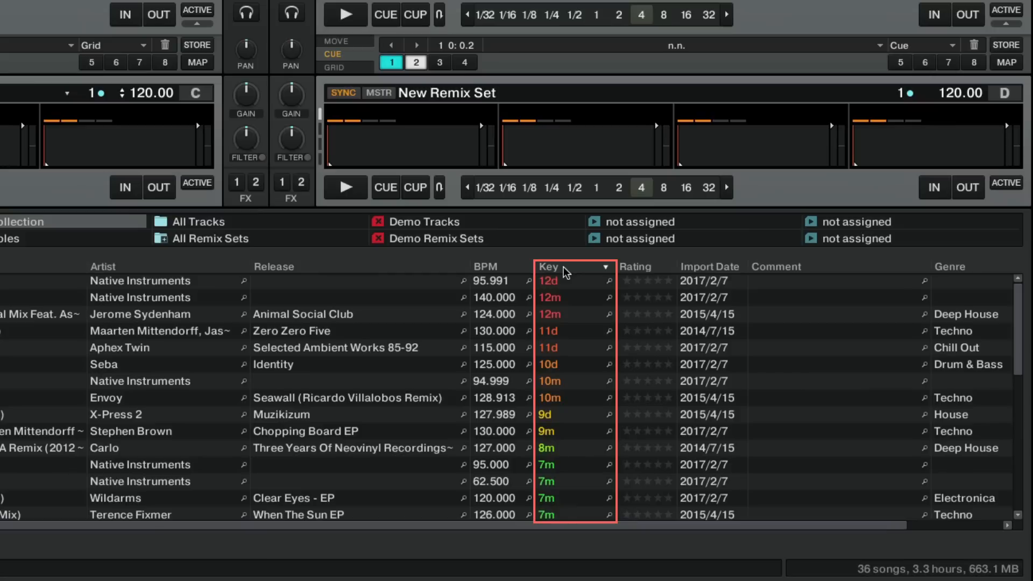
left_click(566, 267)
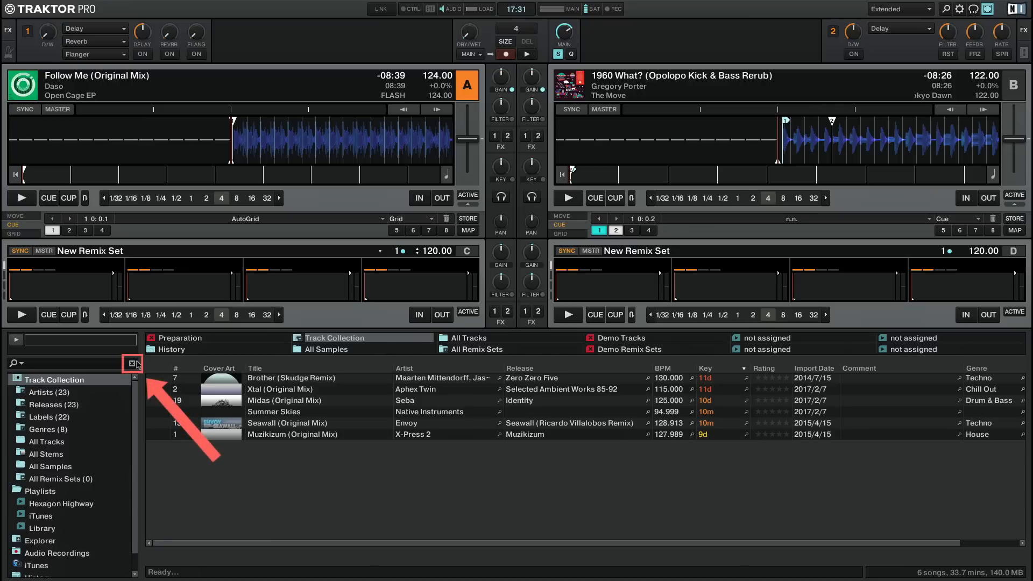
Step: Clear the search filter so the full collection lists again, still sorted by key
left_click(132, 364)
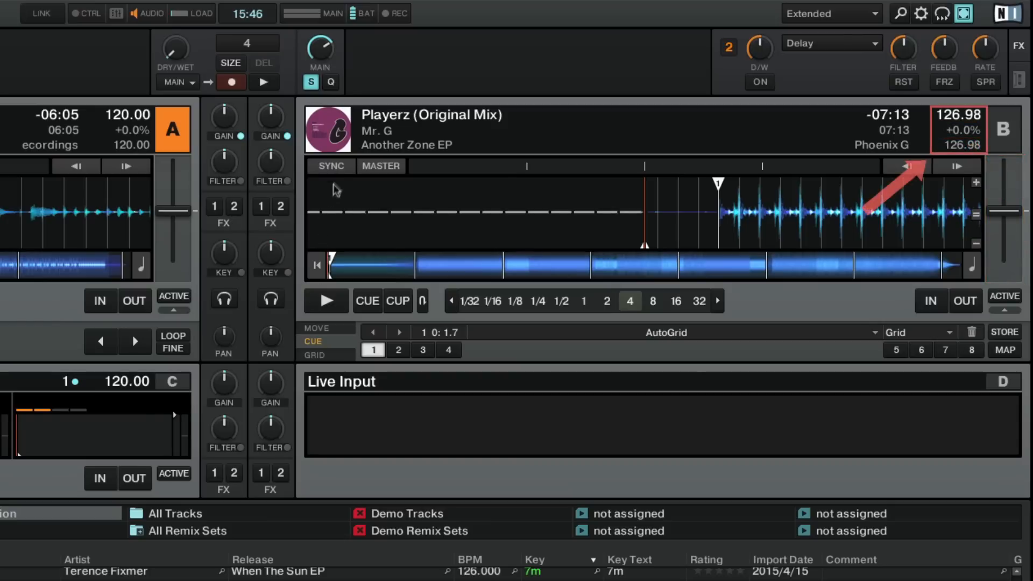
left_click(331, 166)
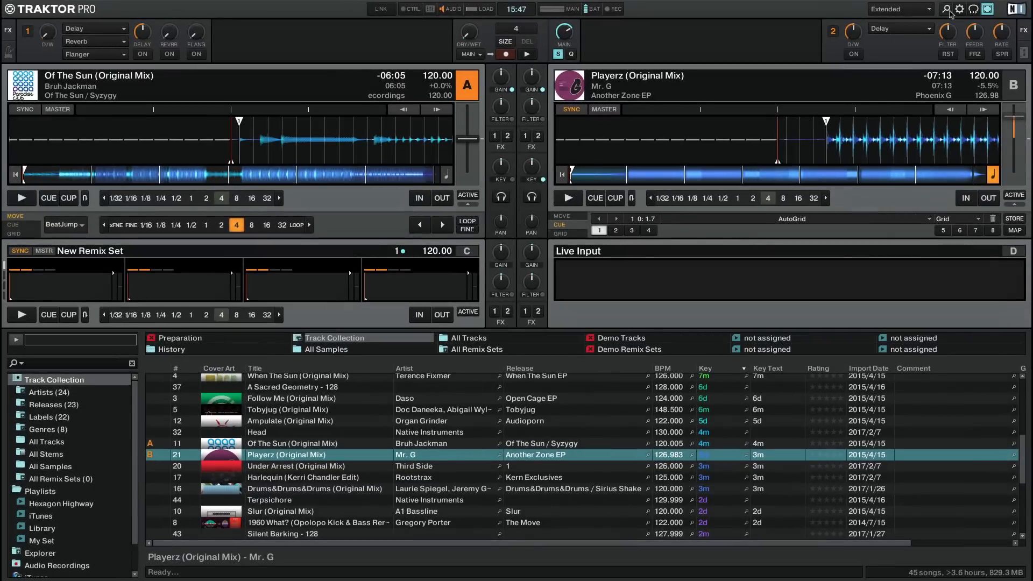
Step: Enable Filter + Key + Gain + Cue + Balance in the Mixer layout and close Preferences
left_click(959, 9)
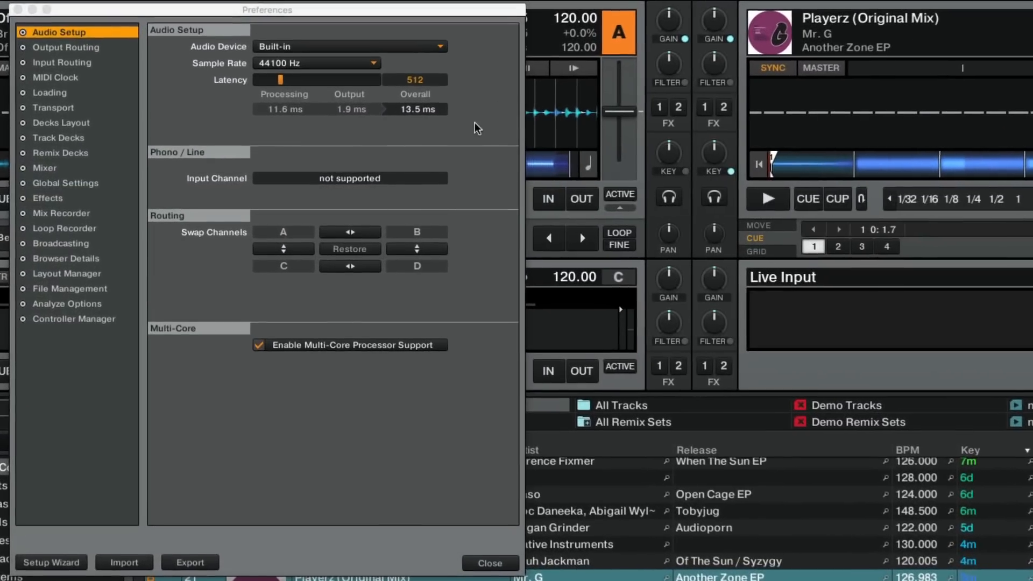
left_click(59, 167)
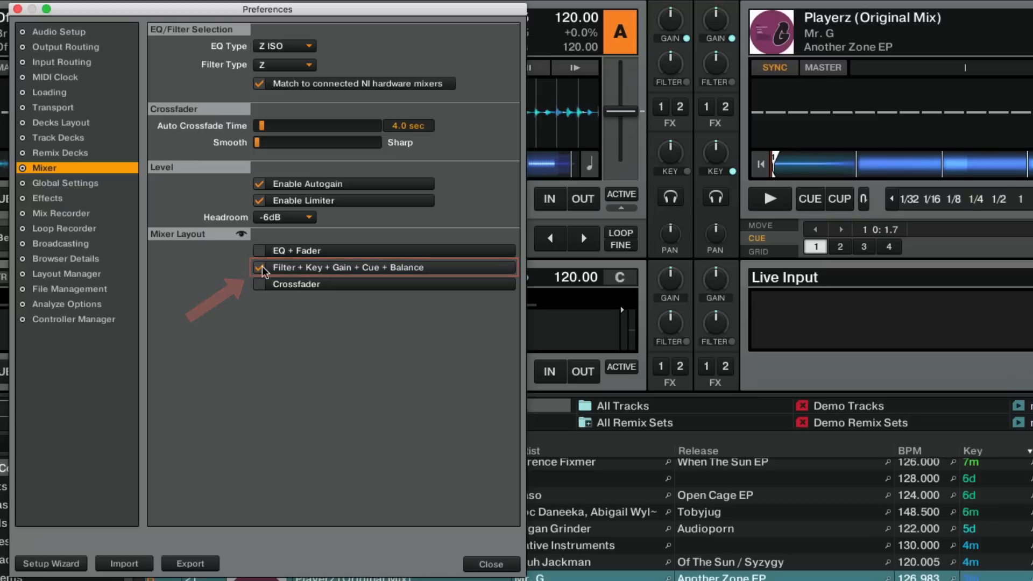
left_click(491, 565)
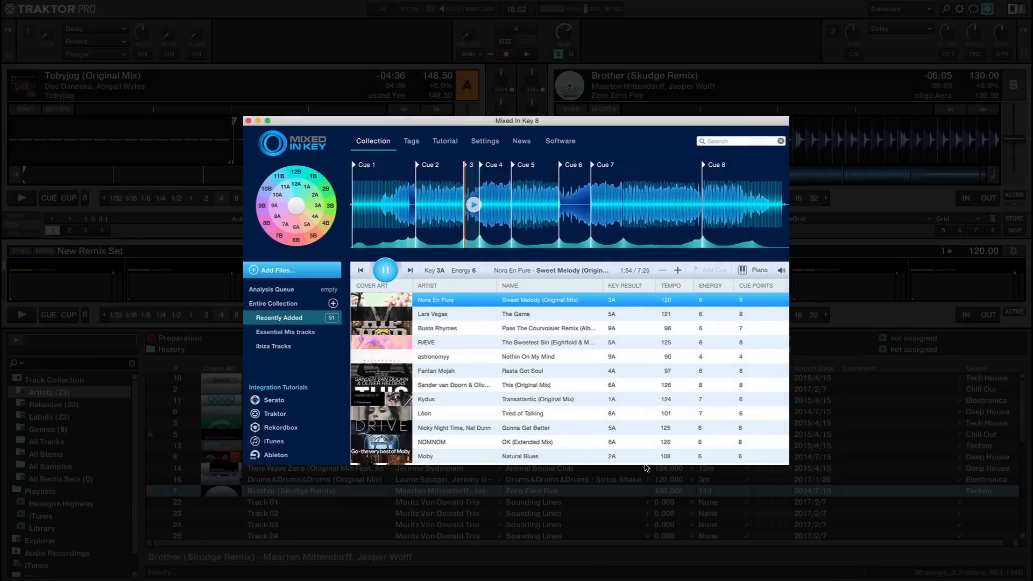
left_click(249, 120)
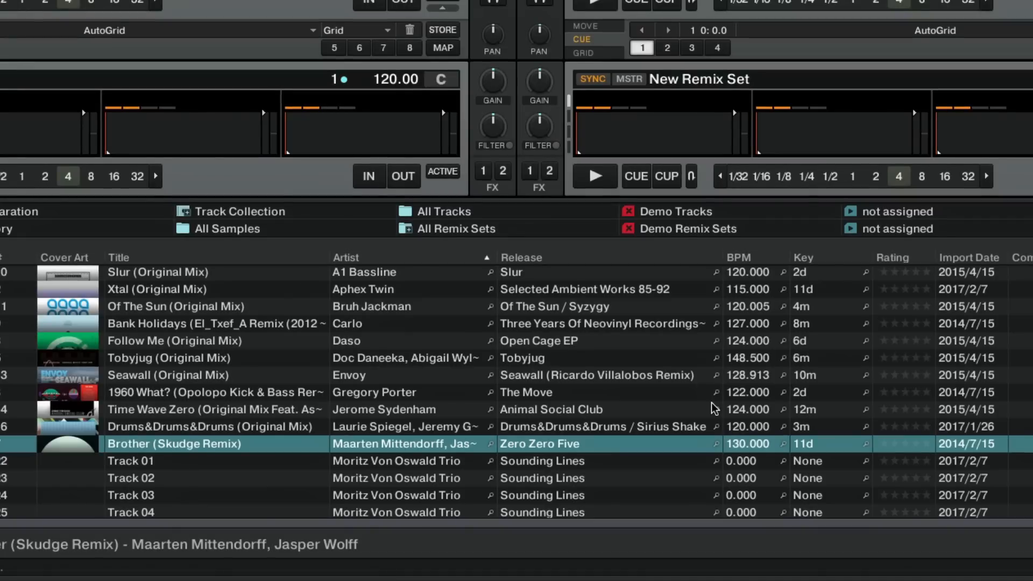
Step: Add the Key Text column to the browser from the column header menu
right_click(893, 257)
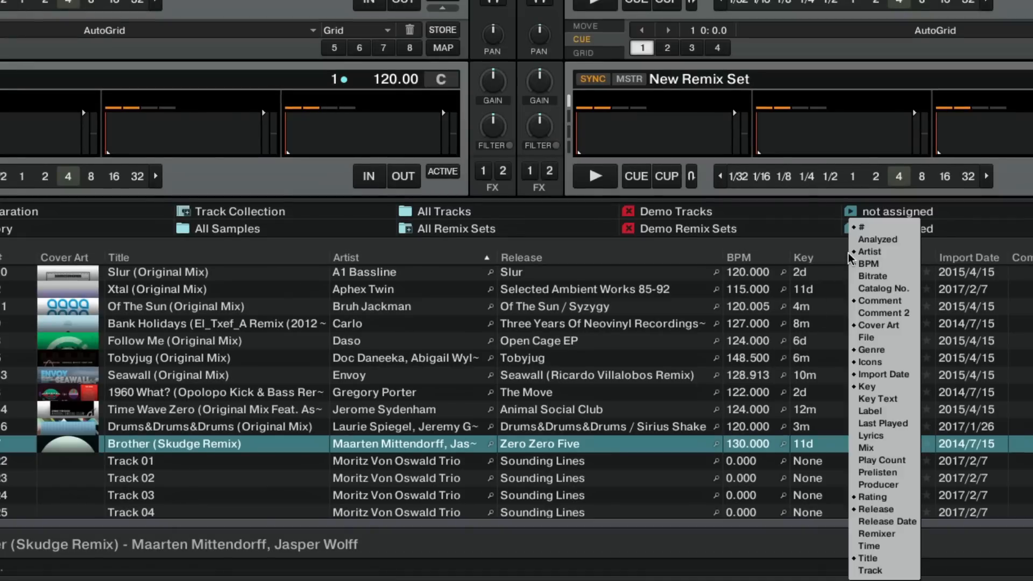
mouse_move(880, 399)
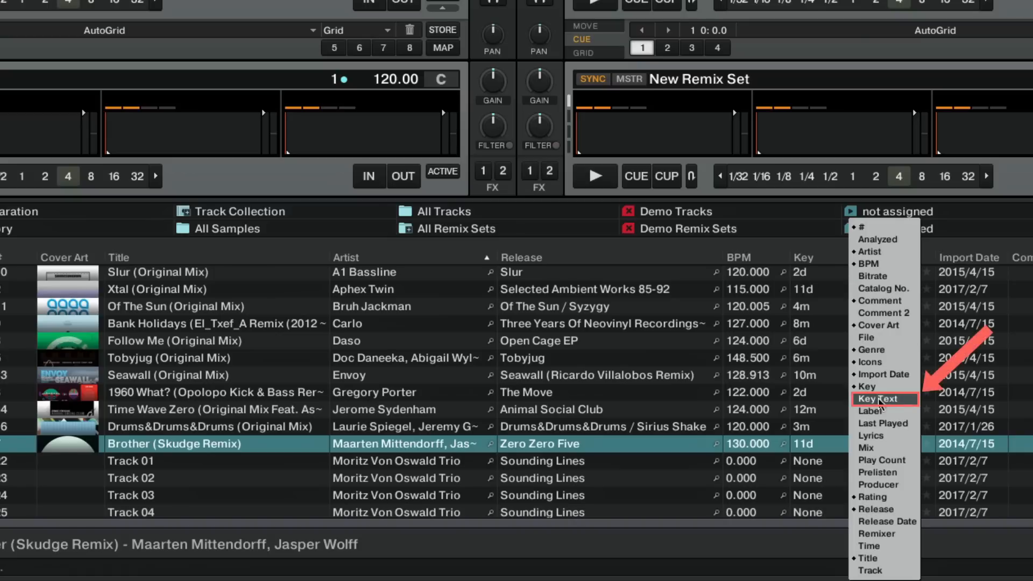
left_click(880, 398)
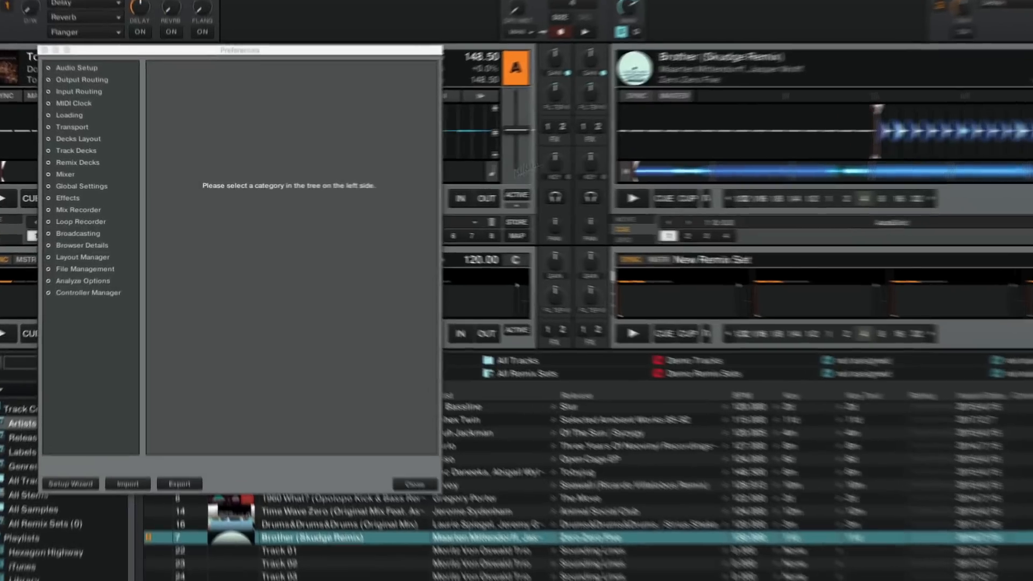
Step: Show the Analyze Options page to set Written to File Tags to Key Text
left_click(72, 304)
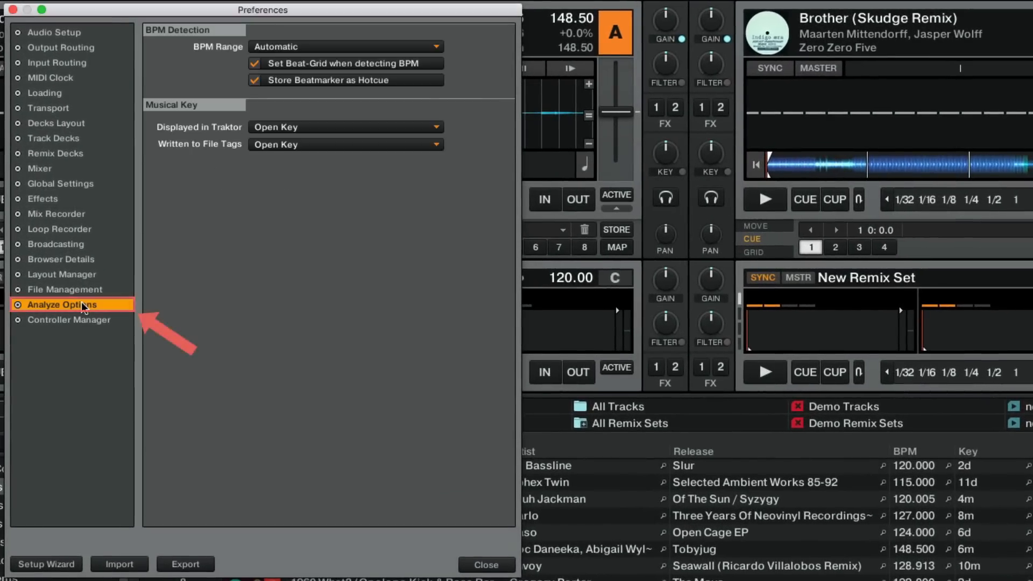
mouse_move(428, 156)
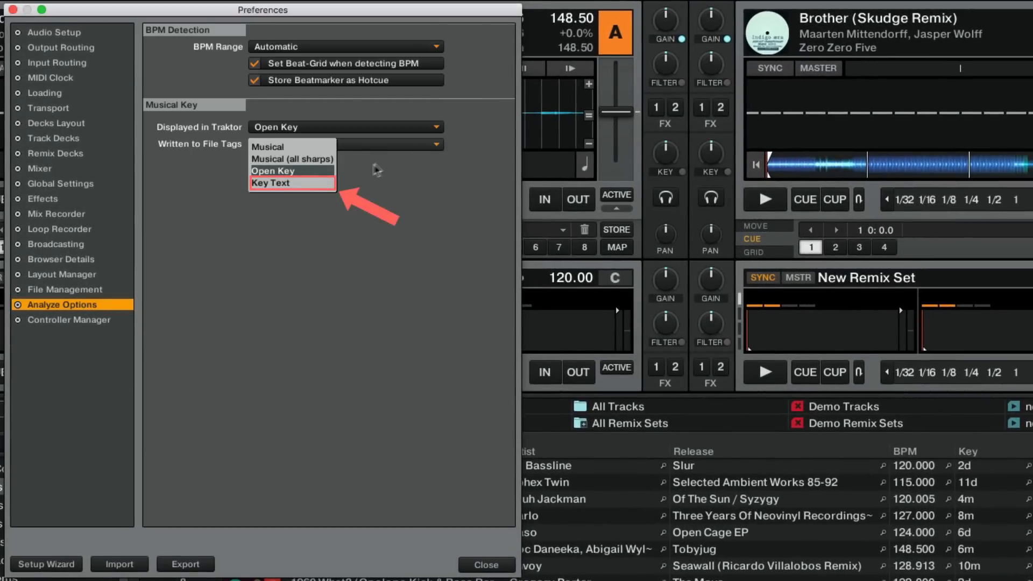
mouse_move(306, 189)
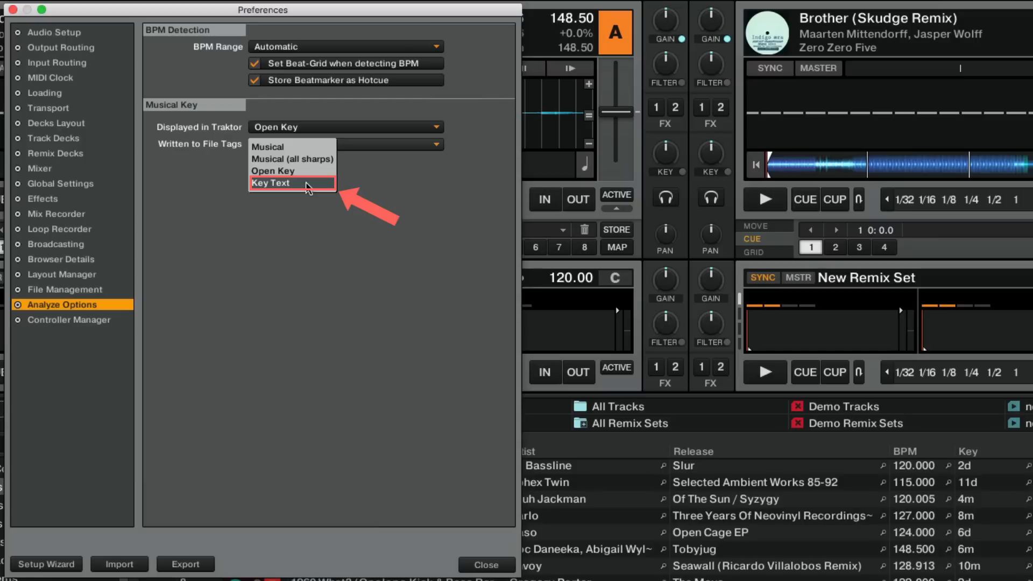